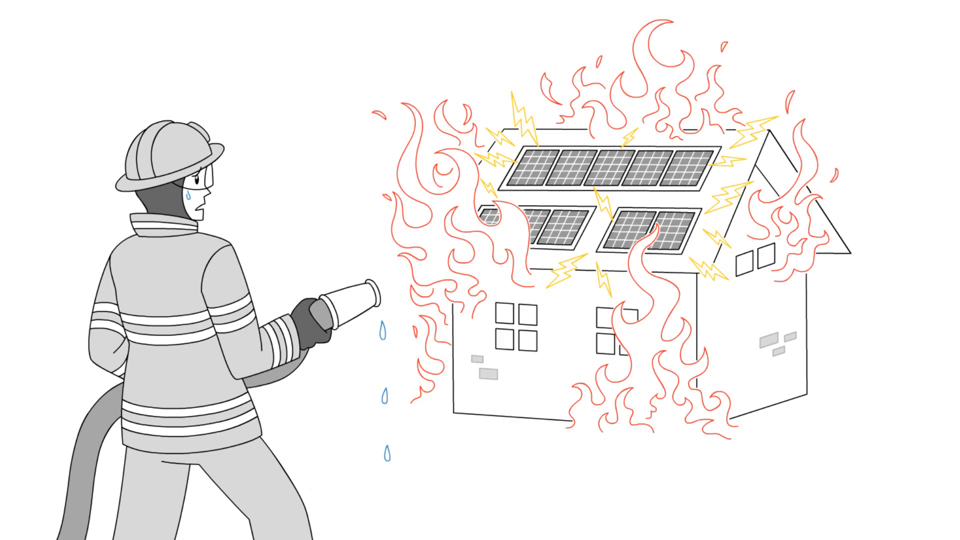
text(DC DANGE)
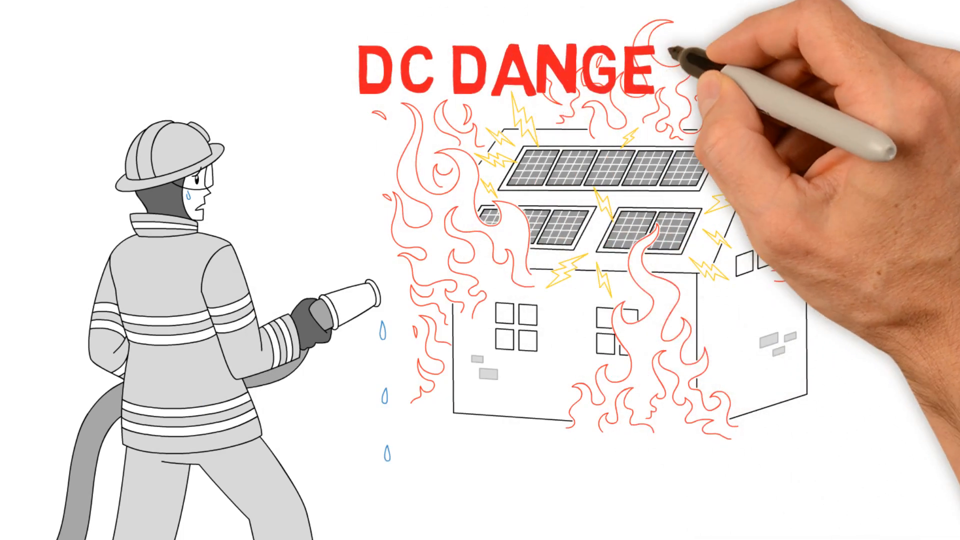